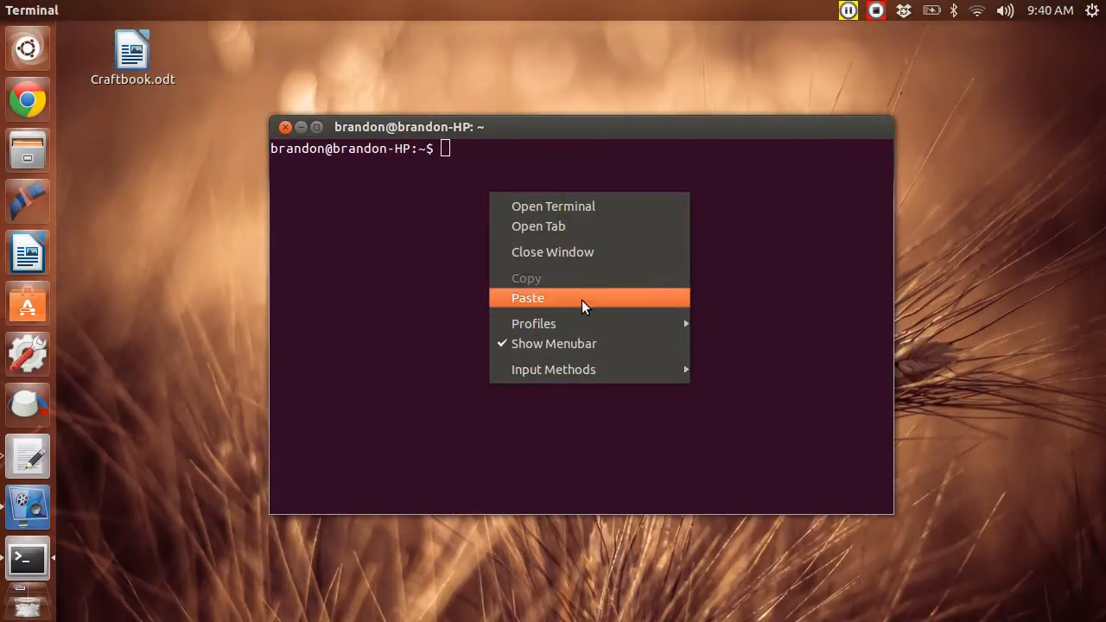
Paste the add-apt-repository command for the Minecraft installer PPA into the terminal
{"action": "left_click", "coordinate": [529, 297]}
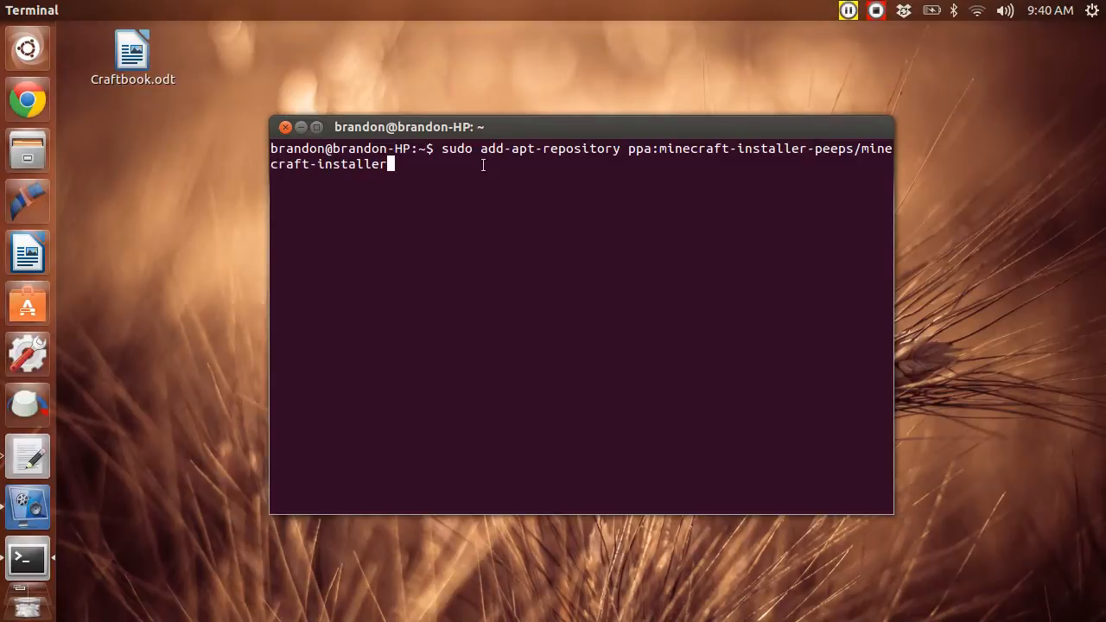
{"action": "mouse_move", "coordinate": [529, 189]}
{"action": "type", "text": "sudo apt-get update && sudo apt-get install minecraft-installer"}
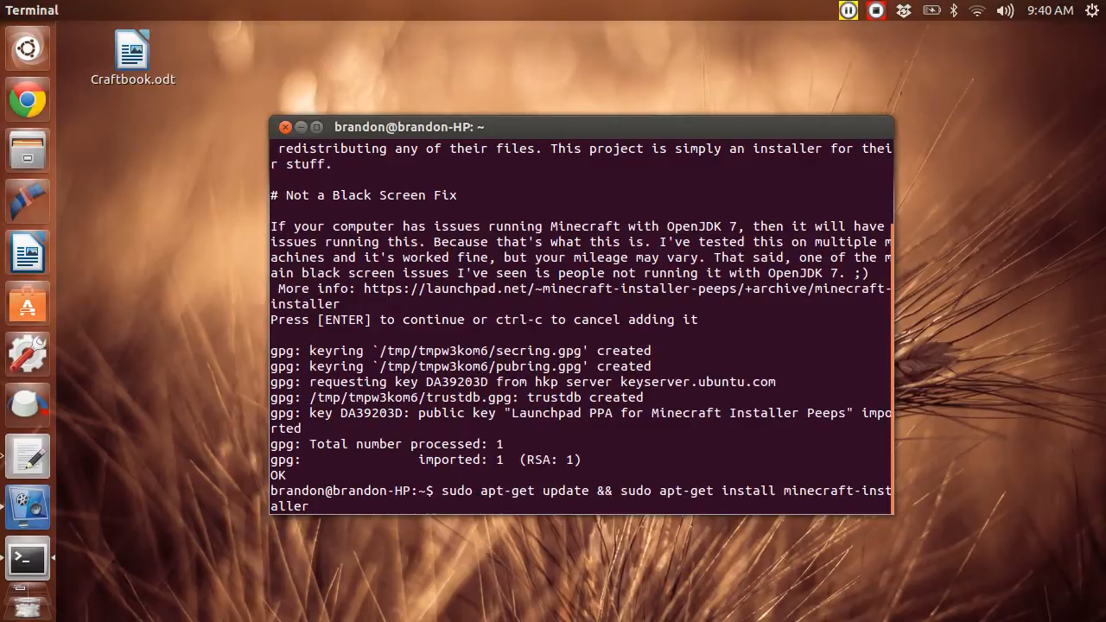
Run apt-get update and install minecraft-installer and curl, confirming with y
{"action": "key", "text": "Return"}
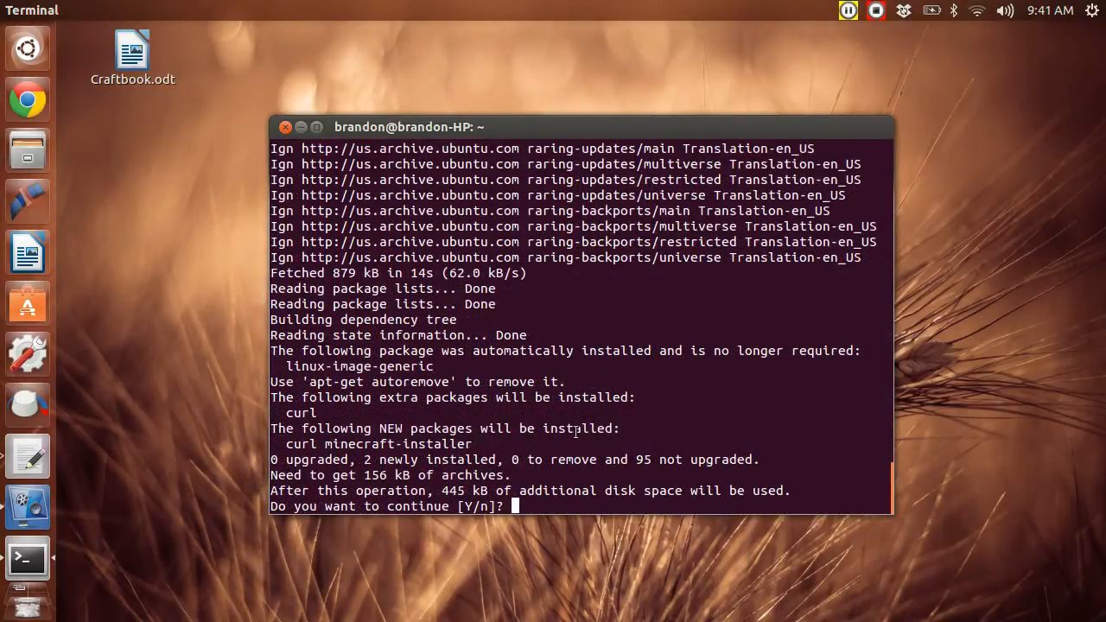
{"action": "type", "text": "y"}
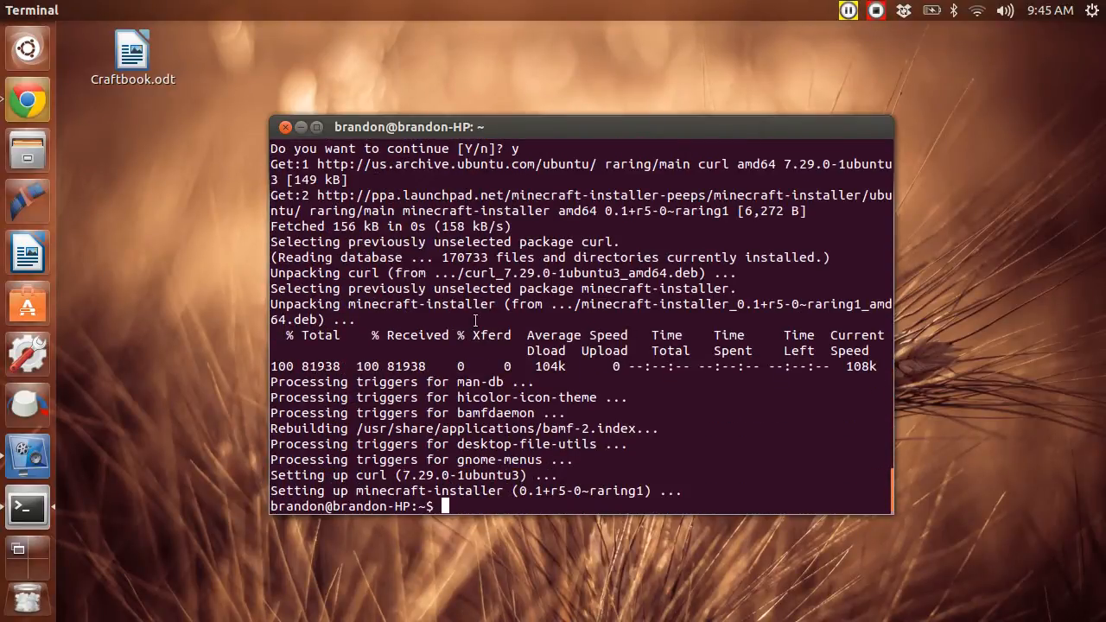
{"action": "mouse_move", "coordinate": [256, 145]}
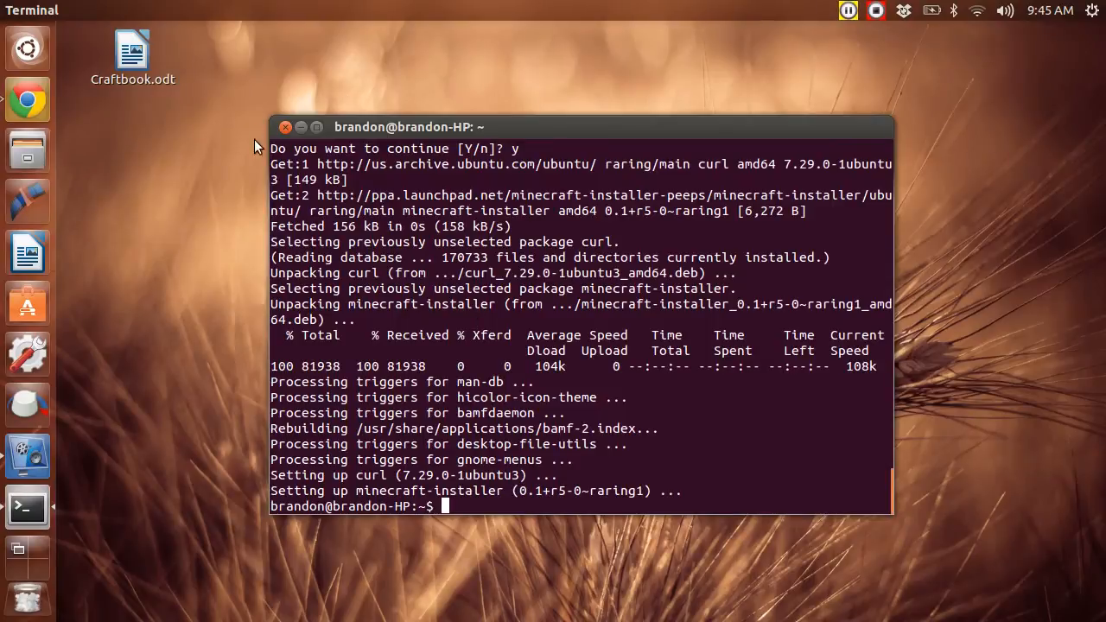
Search the Dash for 'min' to find the installed Minecraft application
{"action": "left_click", "coordinate": [285, 128]}
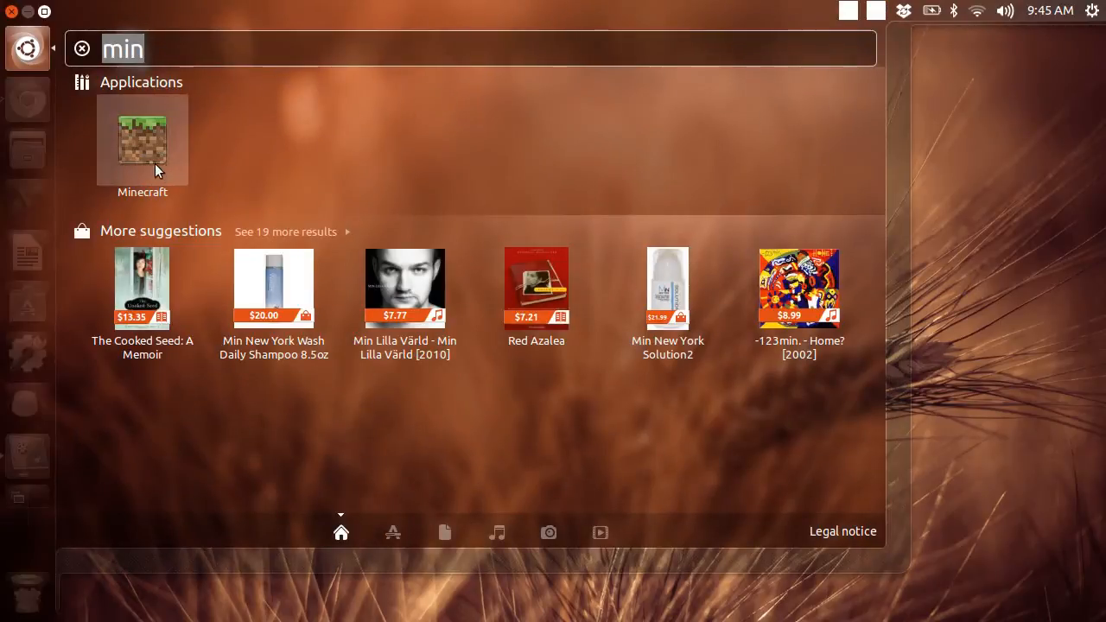
{"action": "mouse_move", "coordinate": [118, 152]}
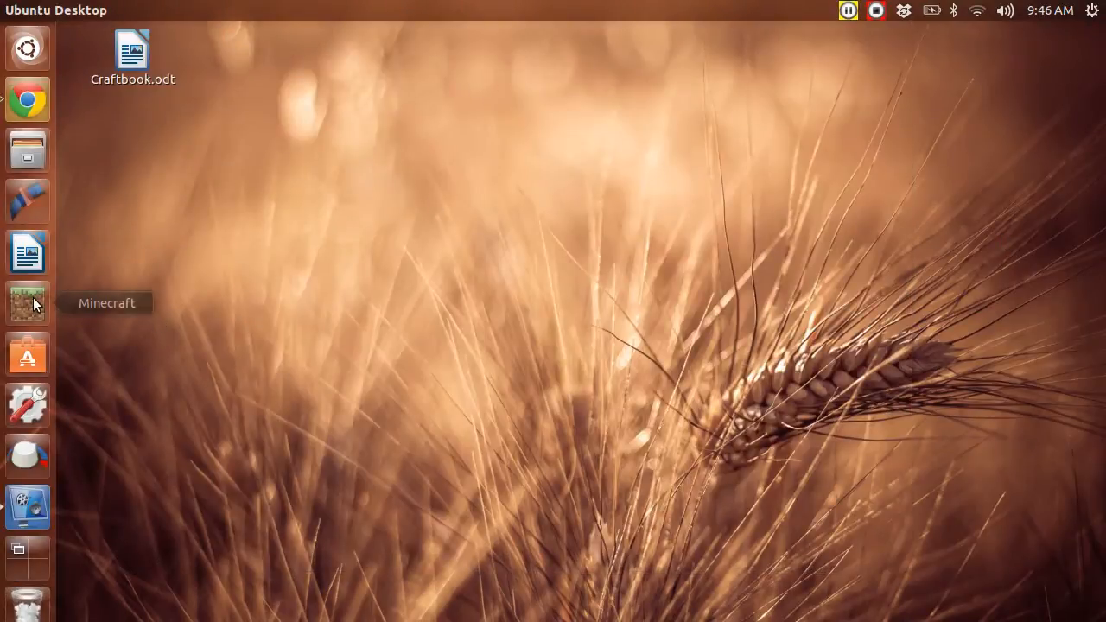
Use the Minecraft launcher quicklist to show its texturepacks folder in Files
{"action": "right_click", "coordinate": [28, 303]}
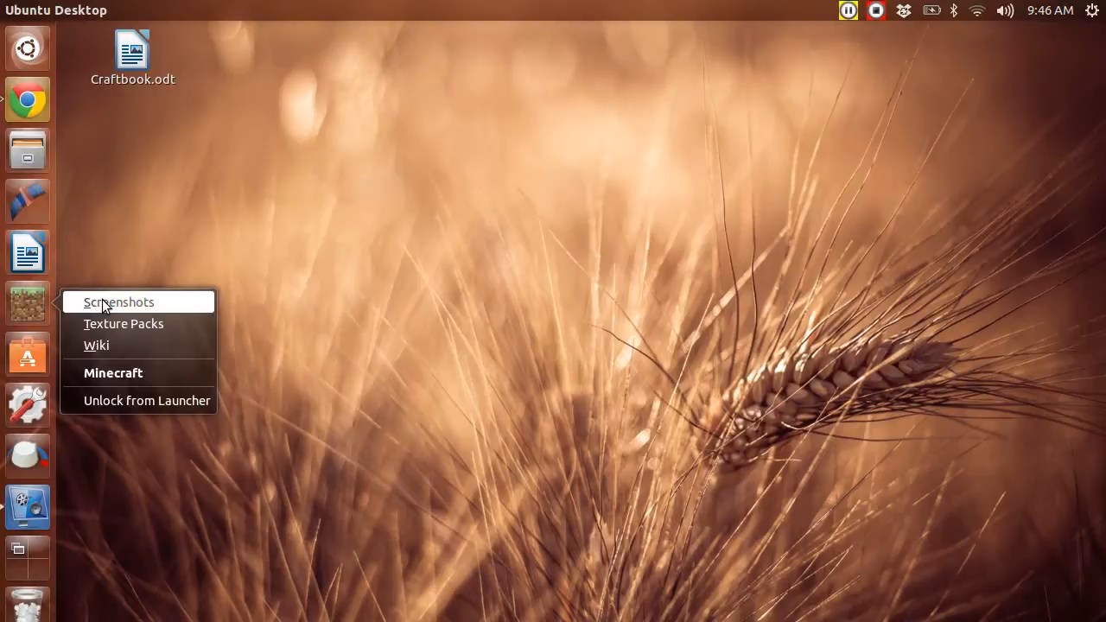
{"action": "mouse_move", "coordinate": [97, 346]}
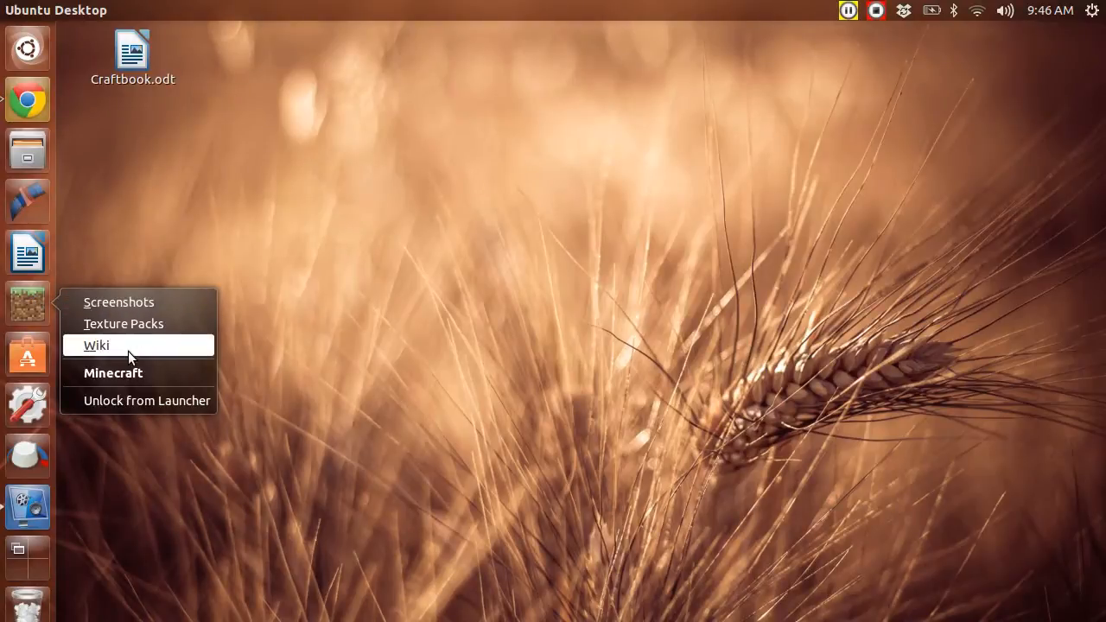
{"action": "mouse_move", "coordinate": [121, 373]}
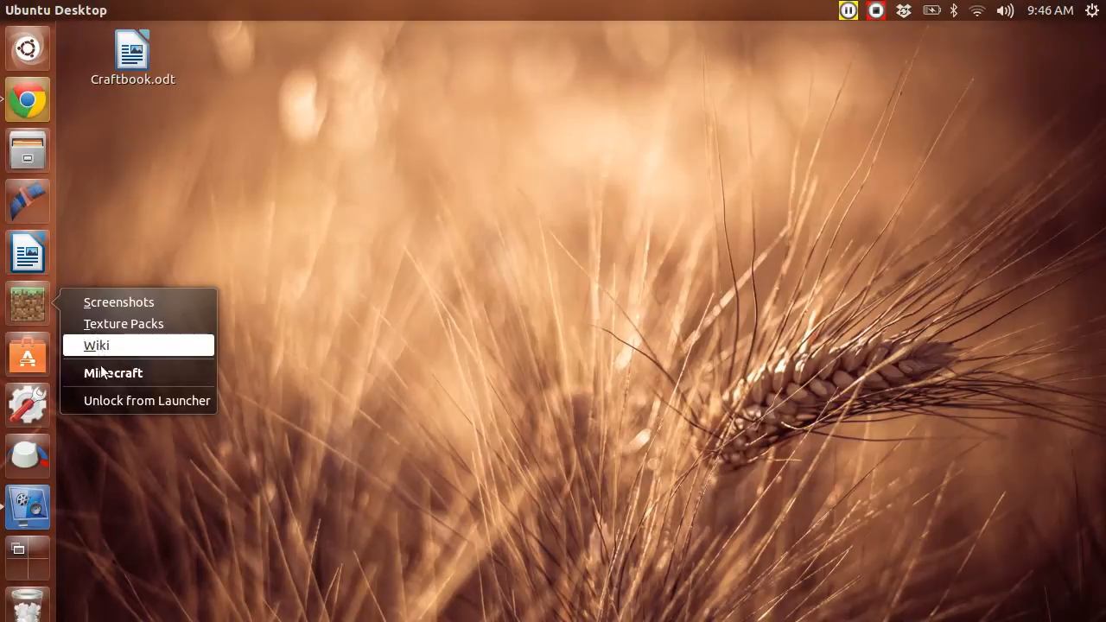
{"action": "left_click", "coordinate": [193, 261]}
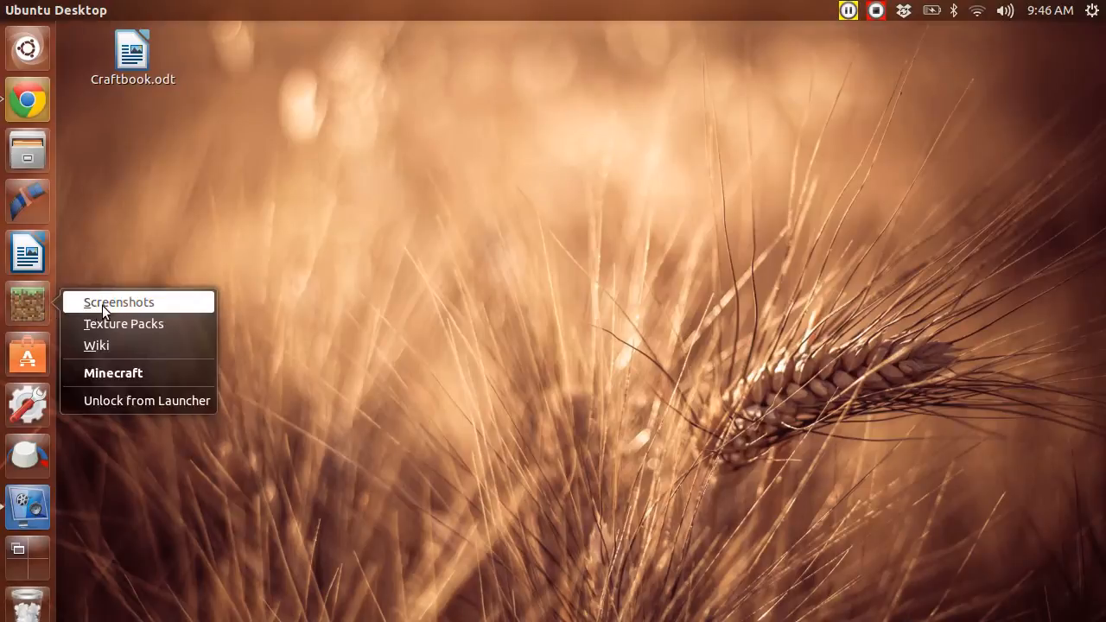
{"action": "left_click", "coordinate": [398, 327]}
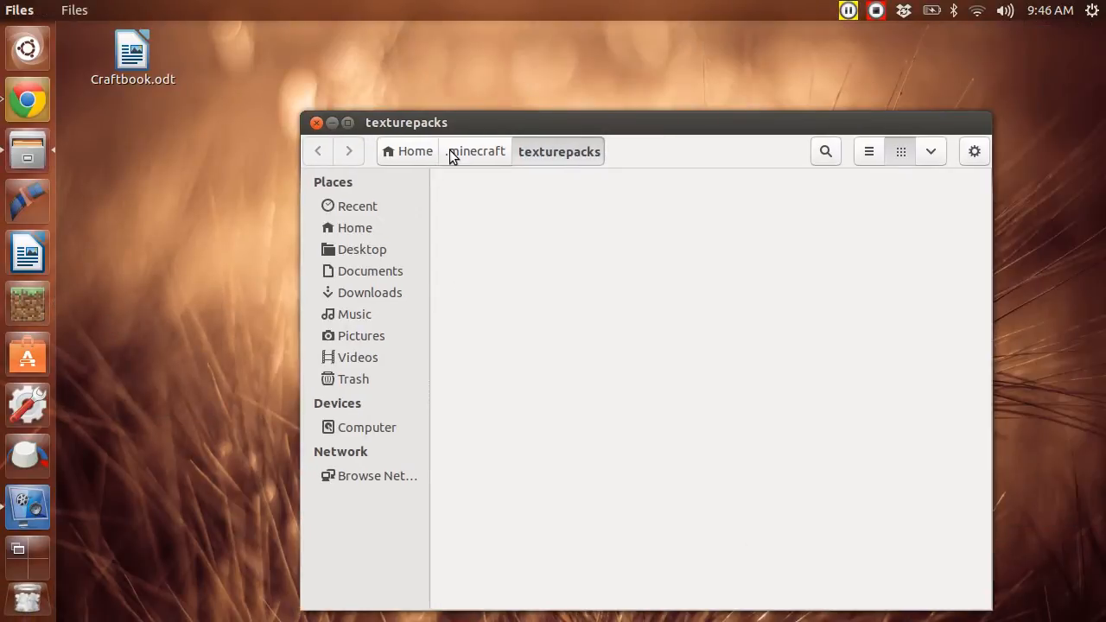
Close the empty texturepacks Files window to return to the desktop
{"action": "left_click", "coordinate": [475, 150]}
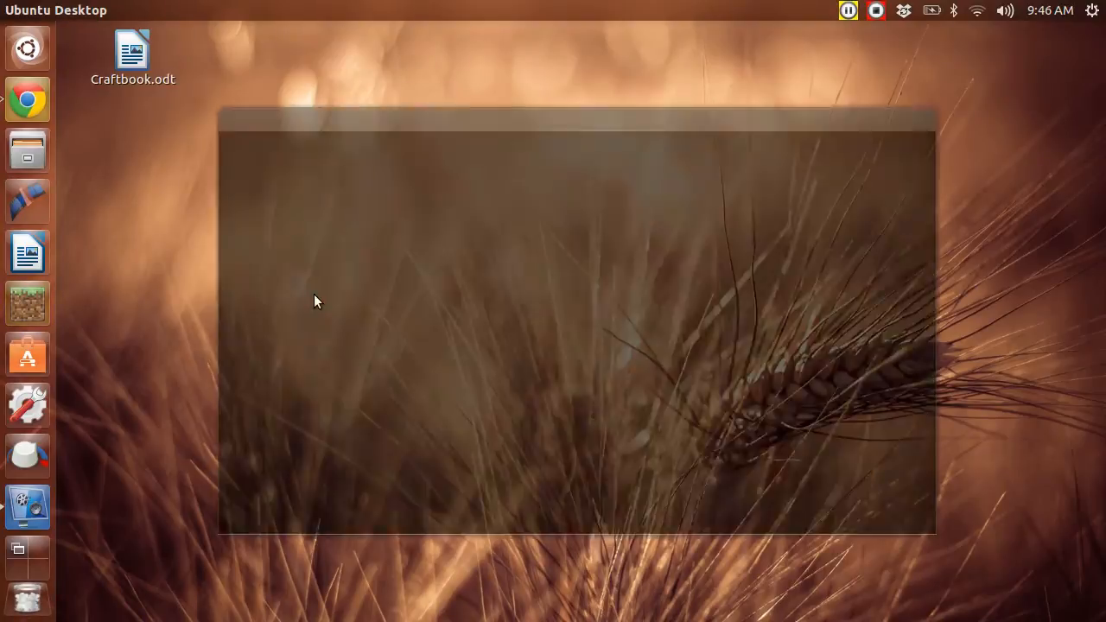
Start Minecraft from its pinned icon and log in to the account
{"action": "left_click", "coordinate": [28, 303]}
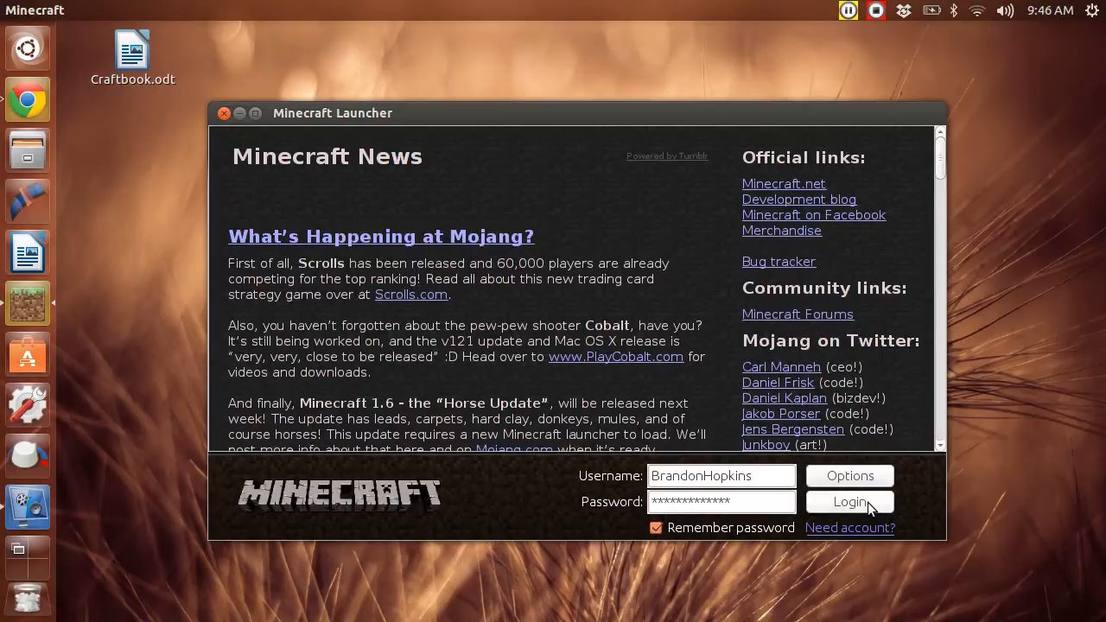
{"action": "left_click", "coordinate": [849, 502]}
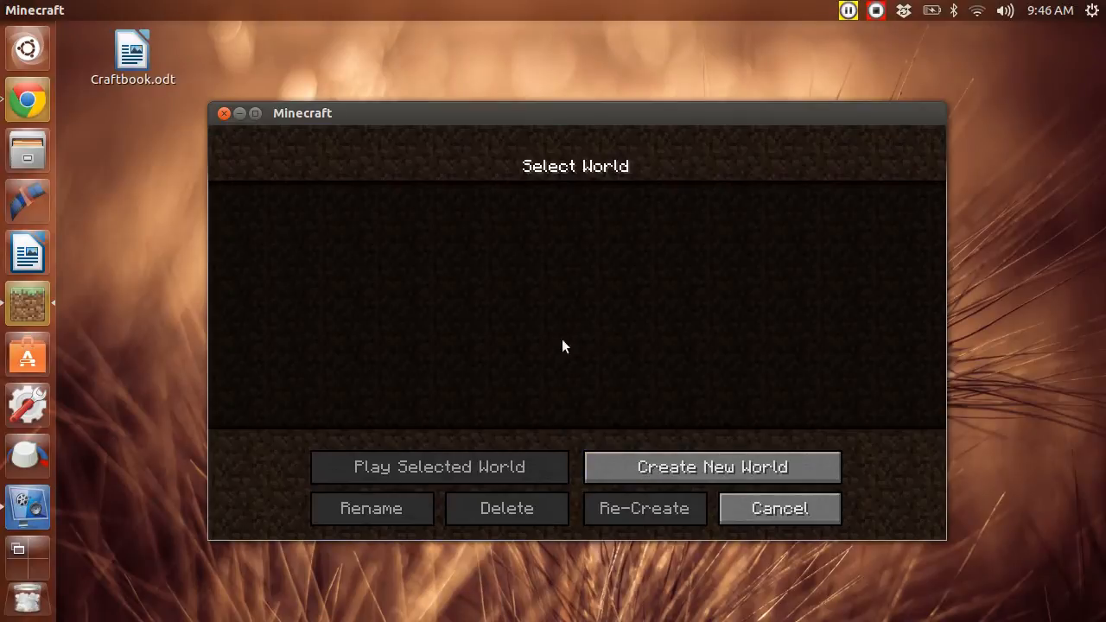
Create a new Survival world named 'New World' with default settings and spawn in
{"action": "left_click", "coordinate": [712, 467]}
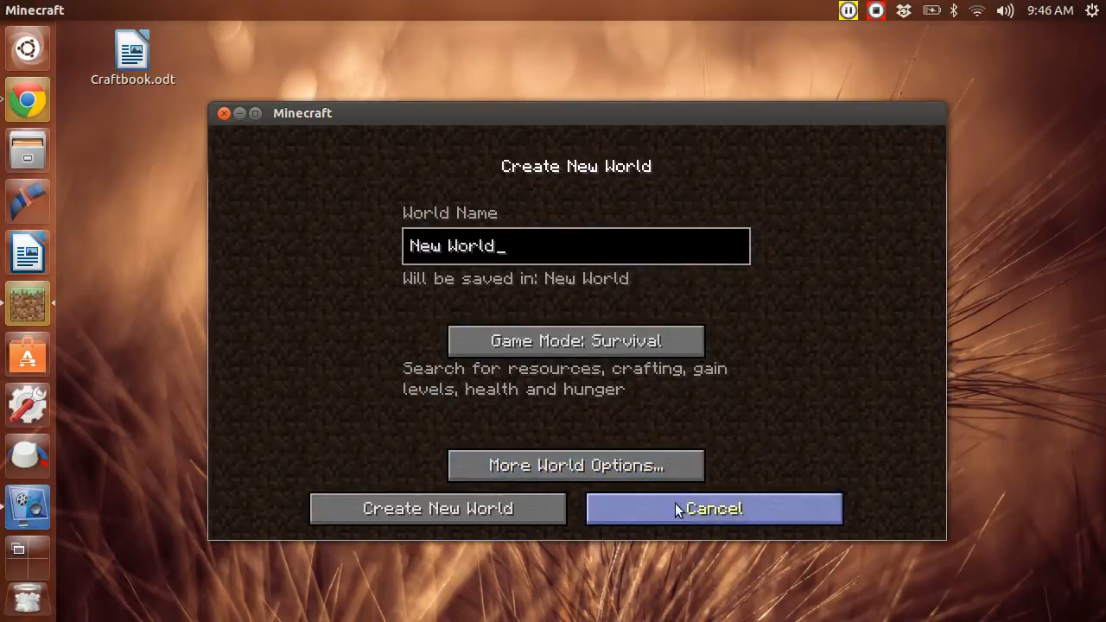
{"action": "left_click", "coordinate": [438, 509]}
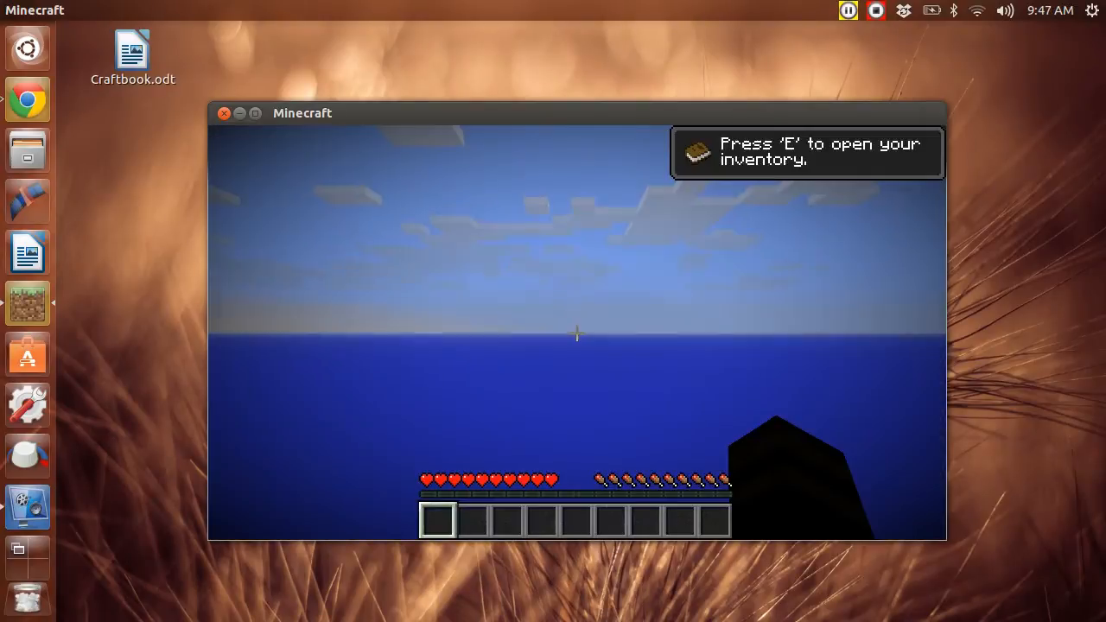